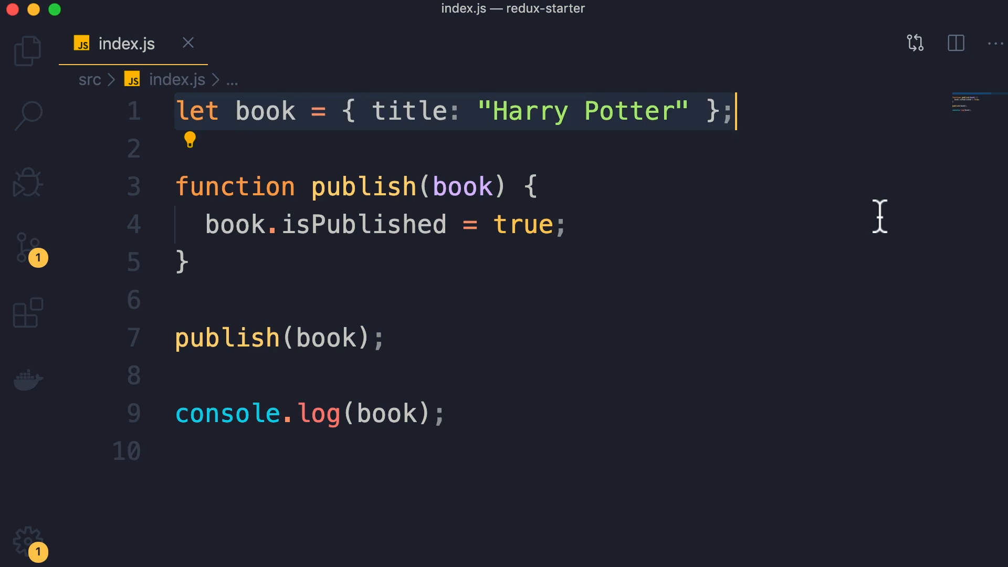
Review the book object and publish function in index.js, then bring up the integrated terminal.
{"action": "left_click", "coordinate": [353, 187]}
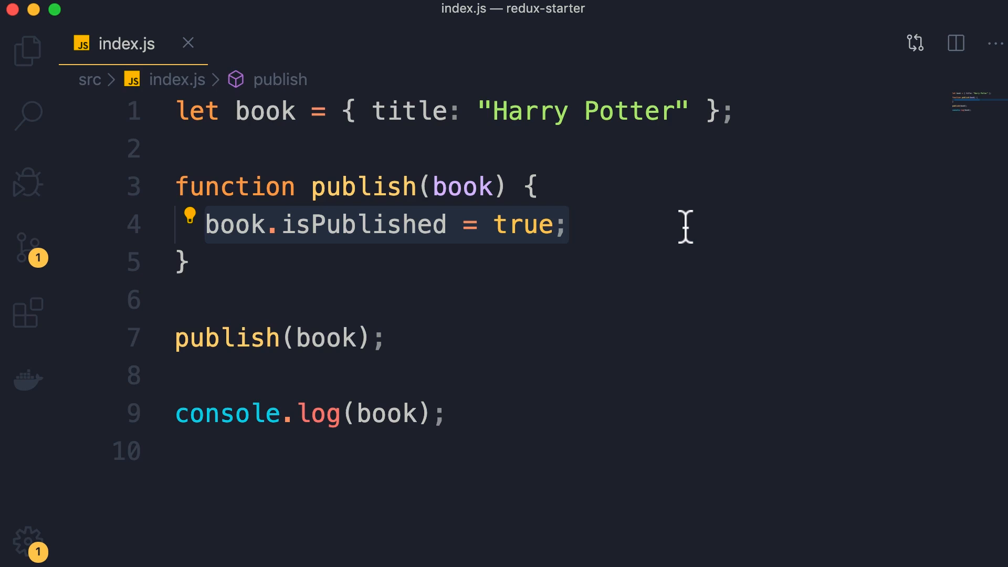
{"action": "left_click", "coordinate": [521, 111]}
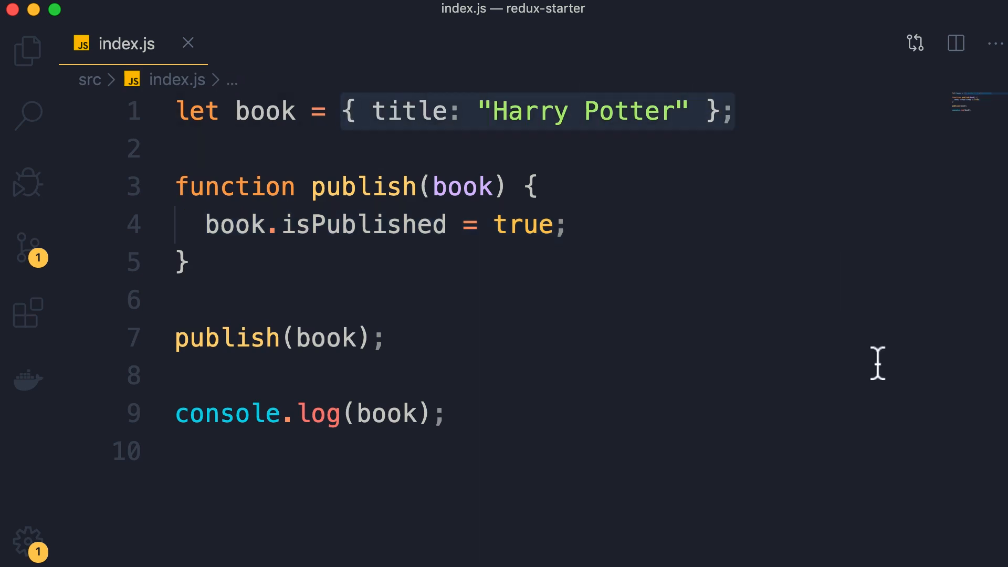
{"action": "key", "text": "Ctrl+`"}
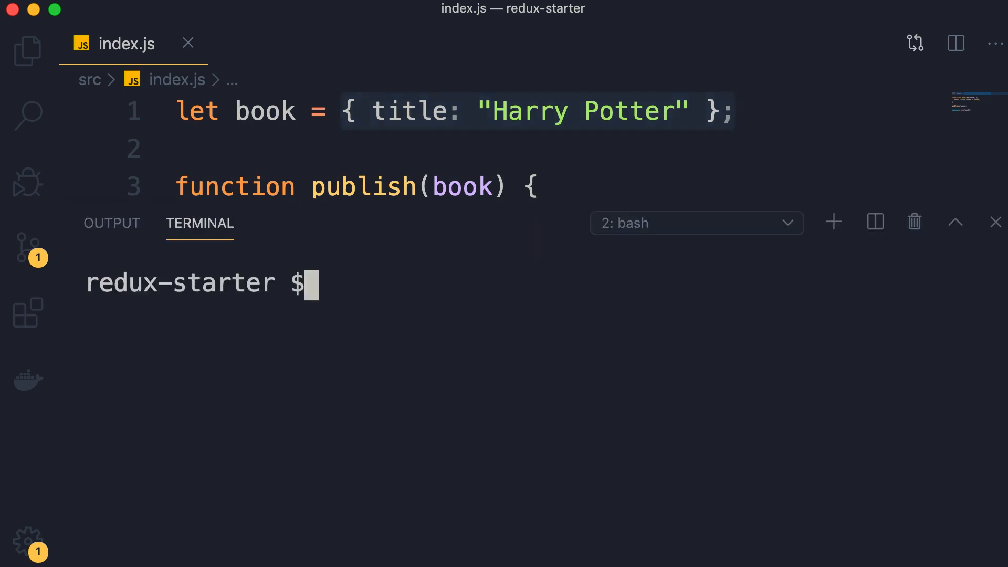
{"action": "left_click", "coordinate": [956, 221]}
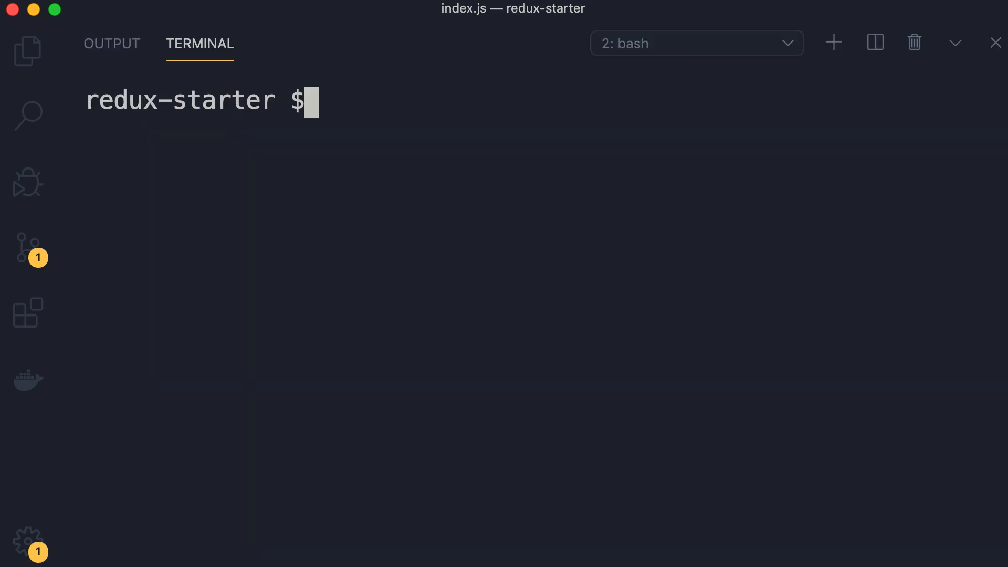
{"action": "type", "text": "npm i i"}
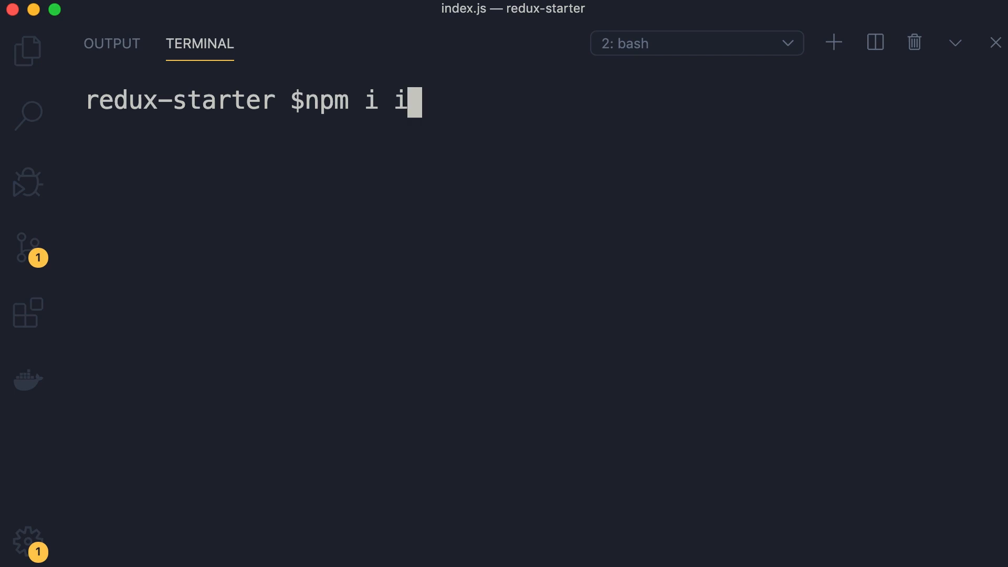
{"action": "key", "text": "Return"}
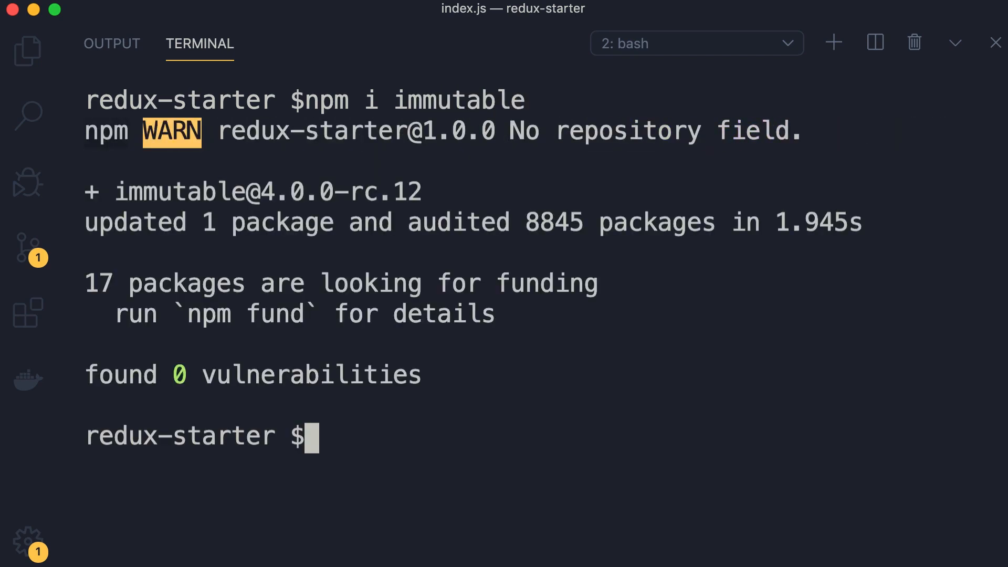
{"action": "mouse_move", "coordinate": [124, 273]}
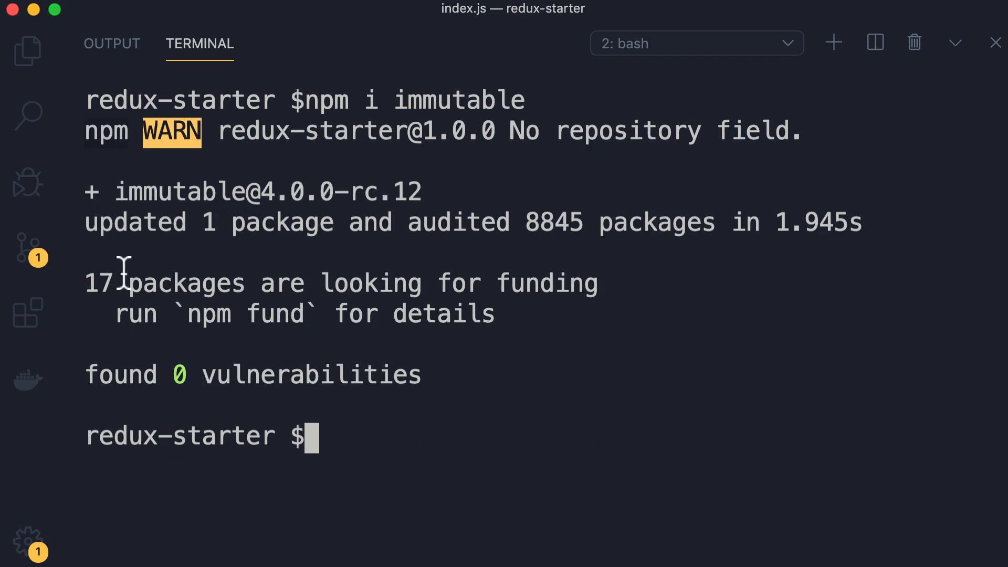
{"action": "mouse_move", "coordinate": [382, 225]}
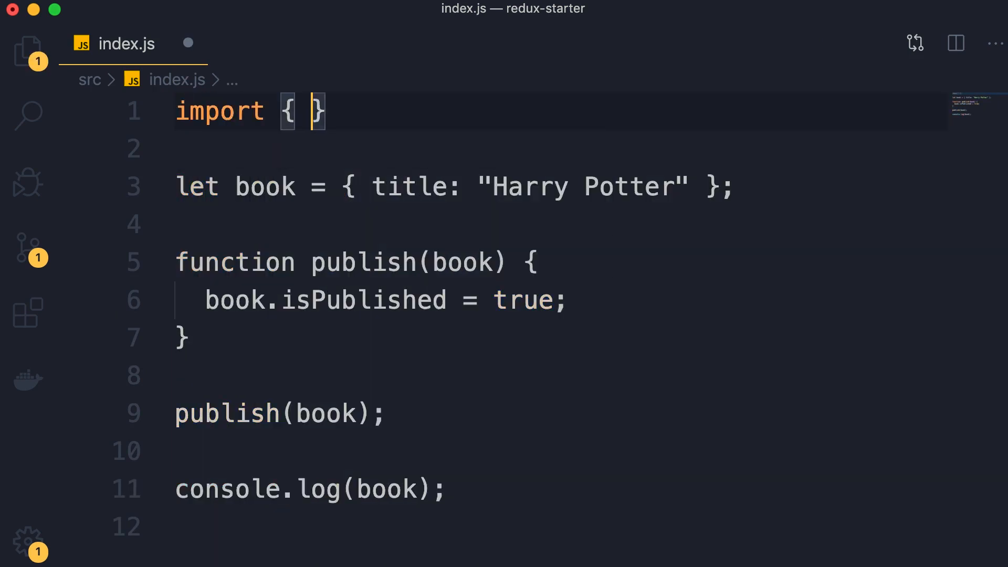
Add import { Map } from 'immutable'; and wrap the book object literal in Map(...).
{"action": "type", "text": "Map } from"}
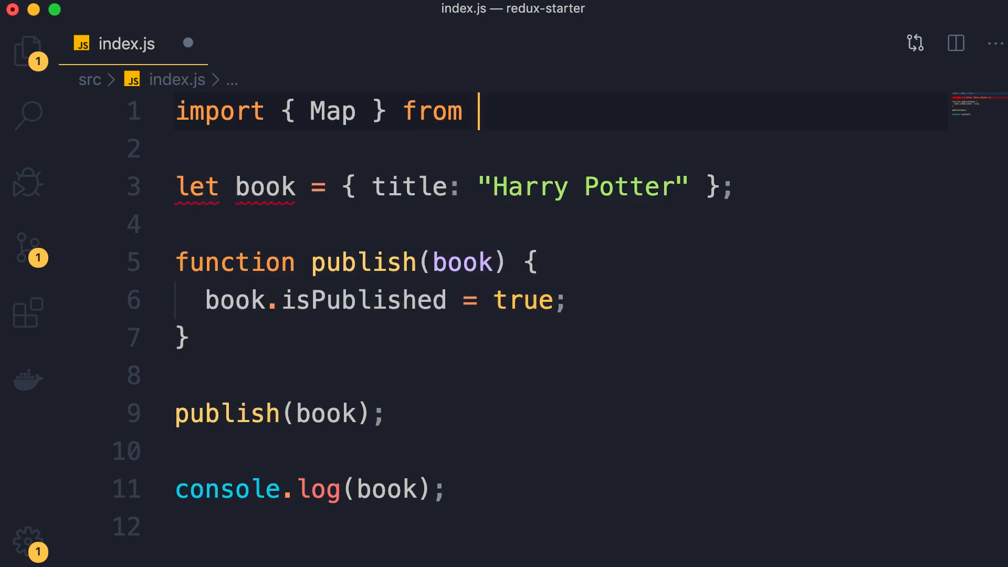
{"action": "type", "text": "'immutable'"}
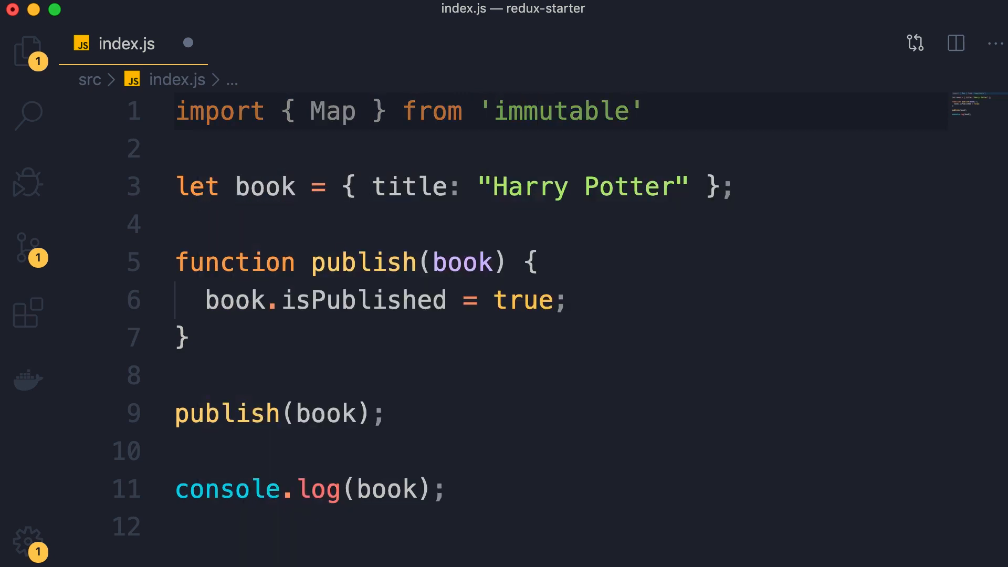
{"action": "type", "text": ";"}
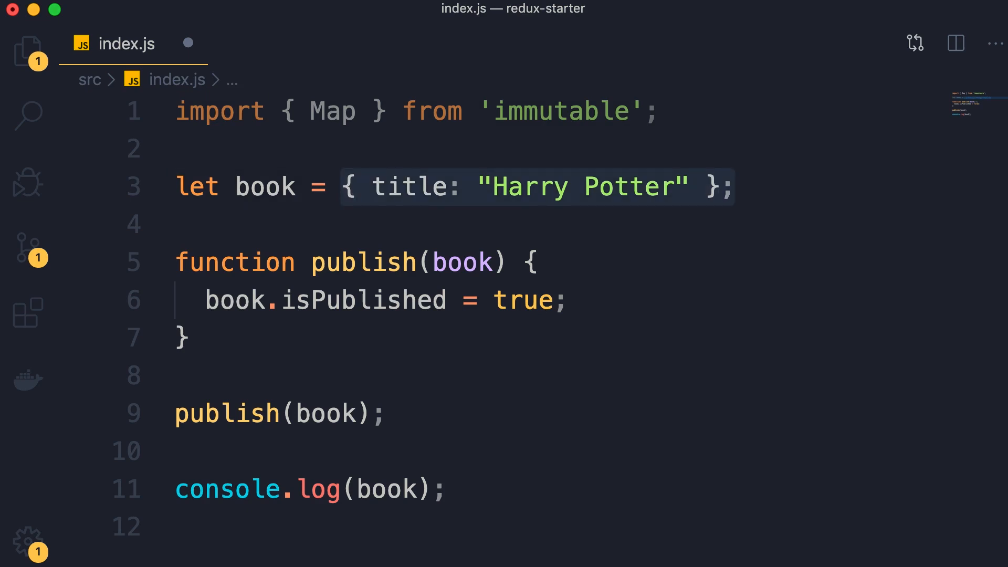
{"action": "type", "text": "Map"}
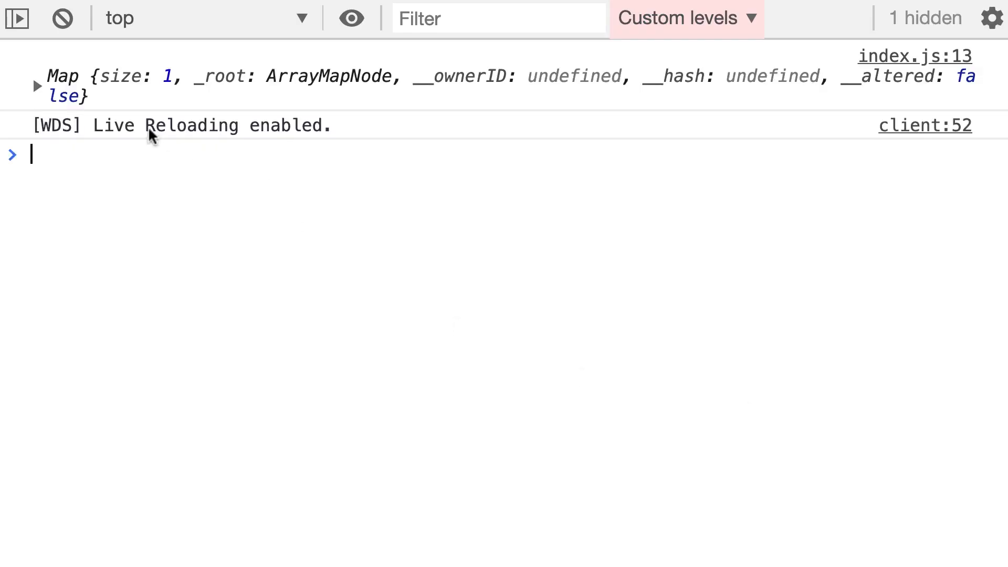
Expand the logged Map in the console to show size 1, _root ArrayMapNode and __altered false.
{"action": "left_click", "coordinate": [37, 86]}
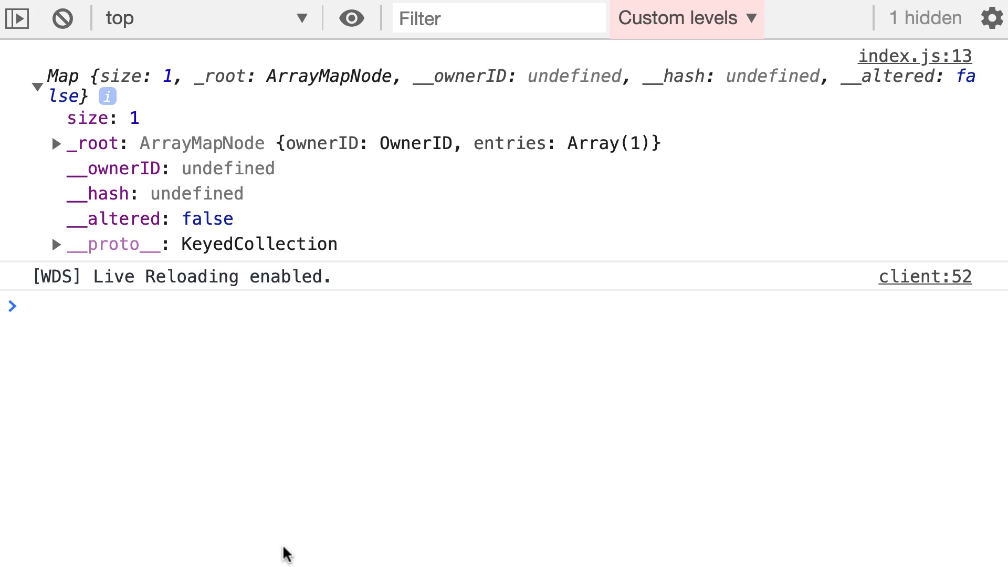
{"action": "mouse_move", "coordinate": [286, 138]}
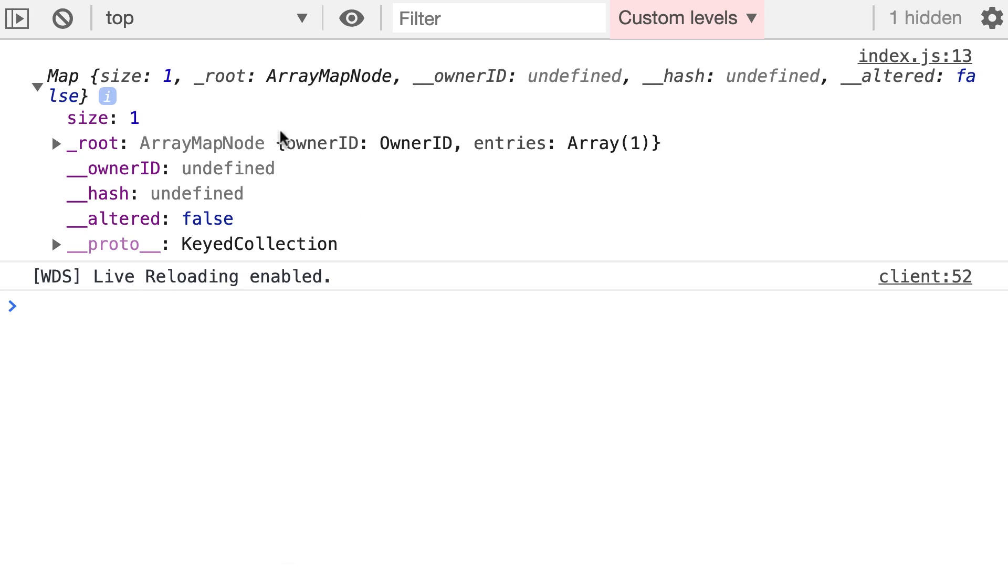
{"action": "mouse_move", "coordinate": [170, 189]}
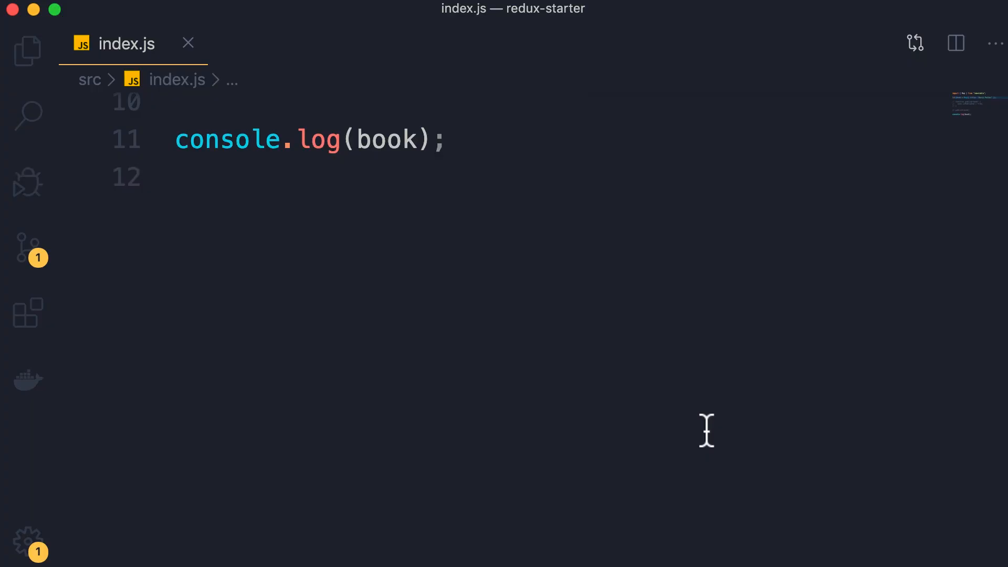
{"action": "mouse_move", "coordinate": [610, 440]}
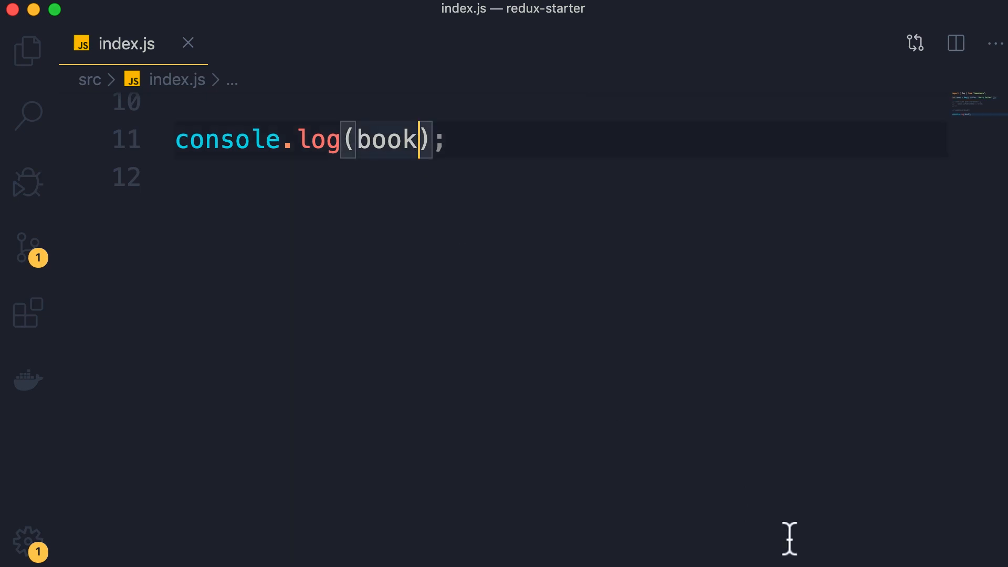
Change console.log(book) to book.get("title"), then to book.toJS() via autocomplete.
{"action": "type", "text": ".title"}
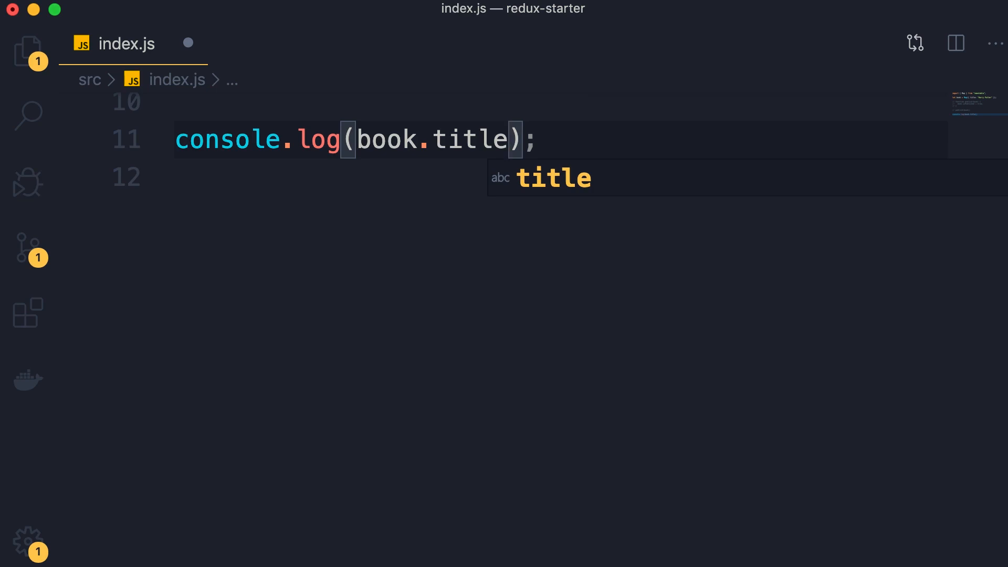
{"action": "type", "text": "get(\""}
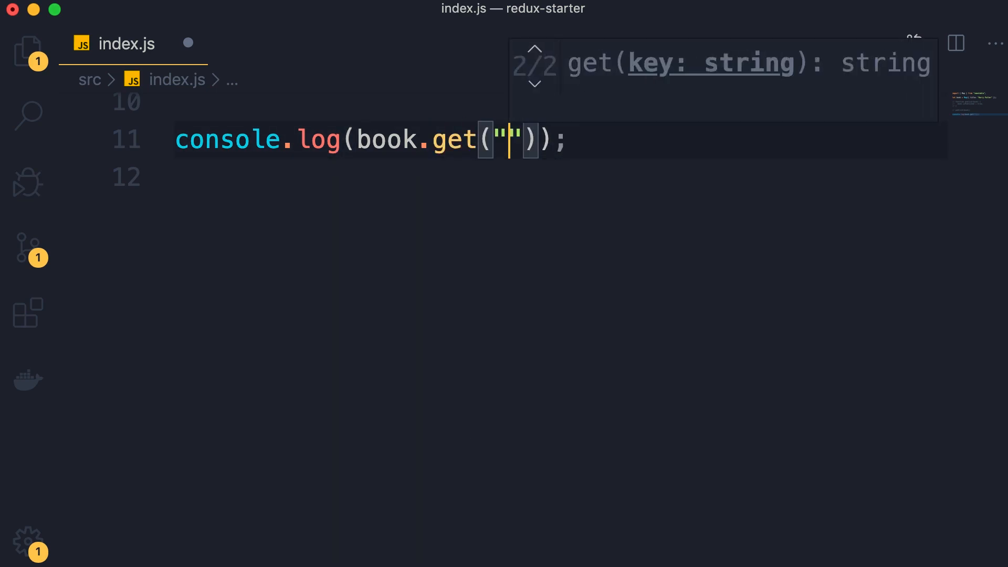
{"action": "type", "text": "title"}
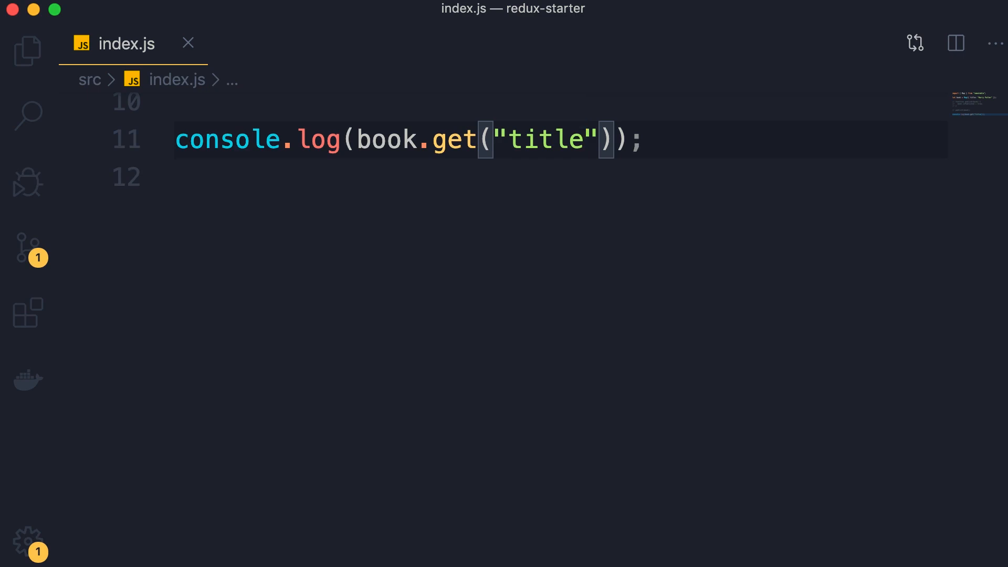
{"action": "left_click", "coordinate": [585, 140]}
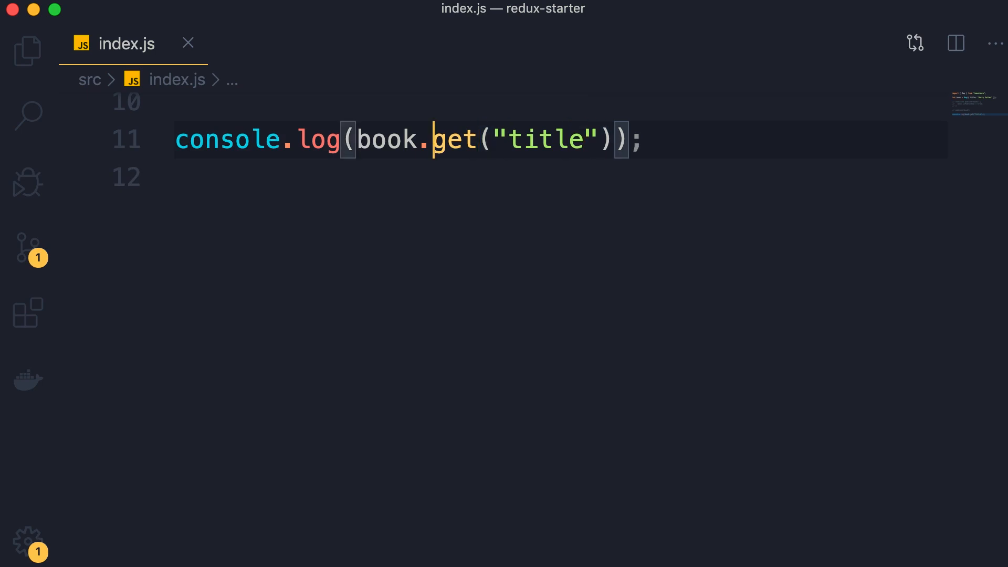
{"action": "type", "text": "toJS"}
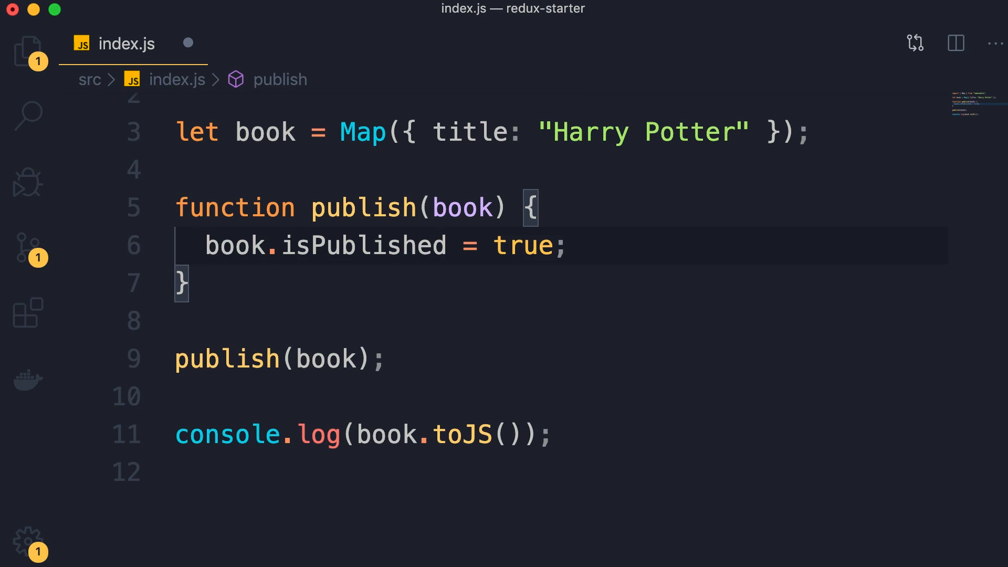
Rewrite line 6 as return book.set("isPublished", true); and reassign book = publish(book).
{"action": "left_click", "coordinate": [281, 246]}
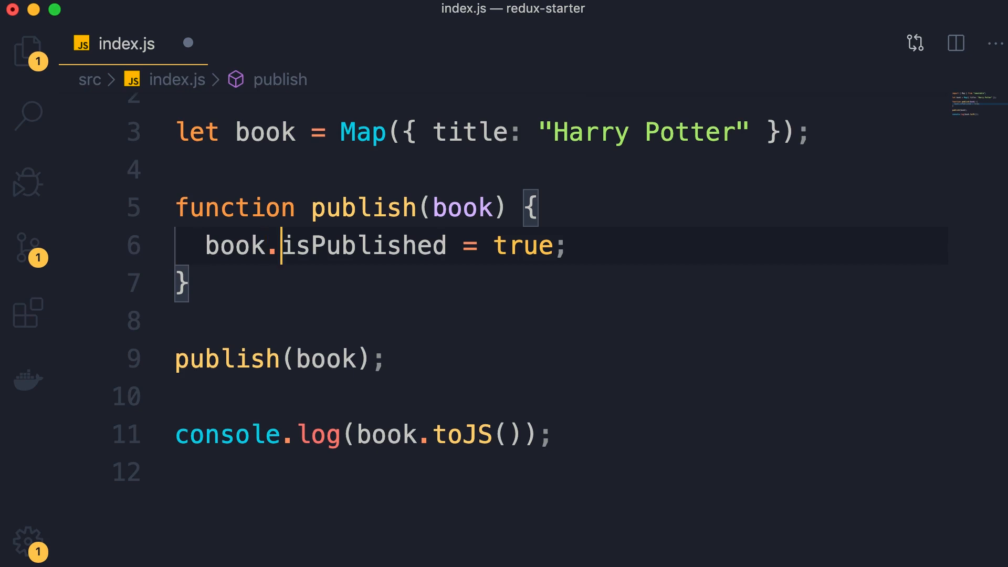
{"action": "type", "text": "s"}
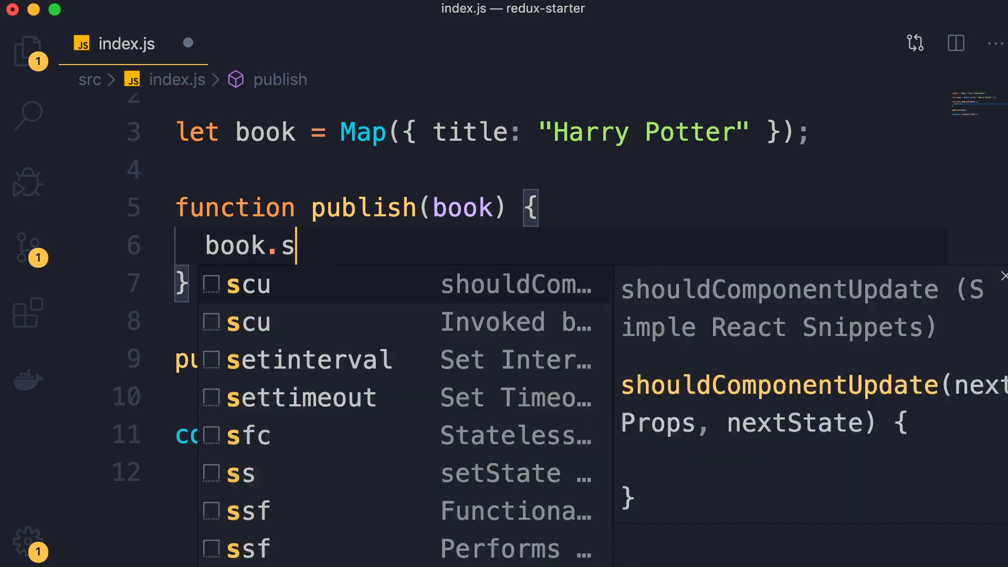
{"action": "type", "text": "et(\"isPublish\""}
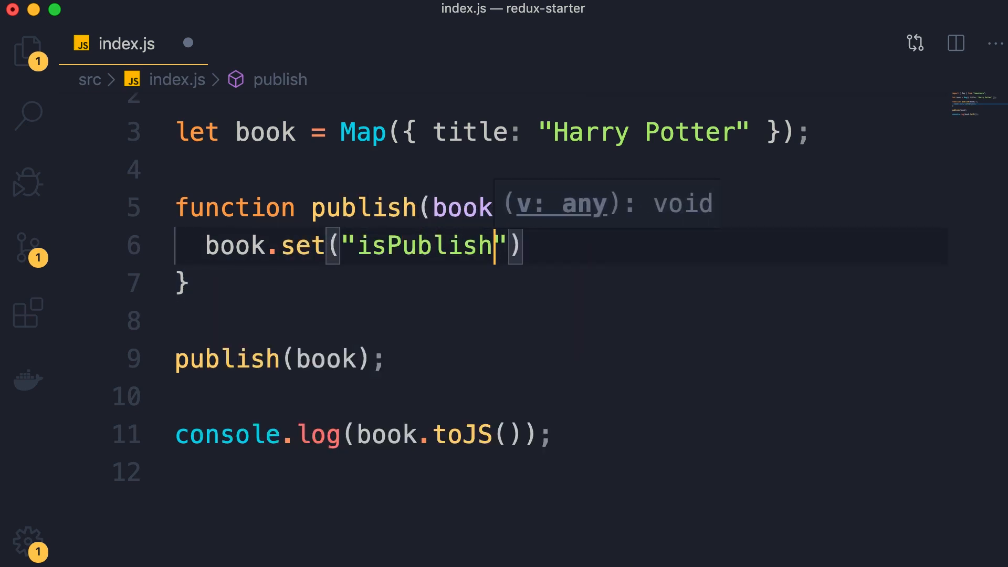
{"action": "type", "text": "ed\", true);"}
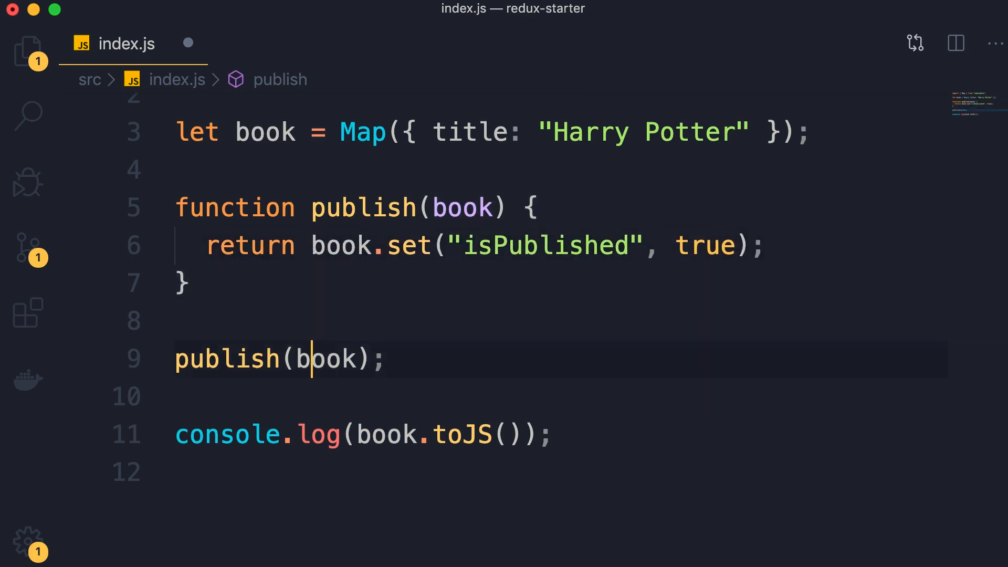
{"action": "double_click", "coordinate": [361, 207]}
{"action": "type", "text": "book = "}
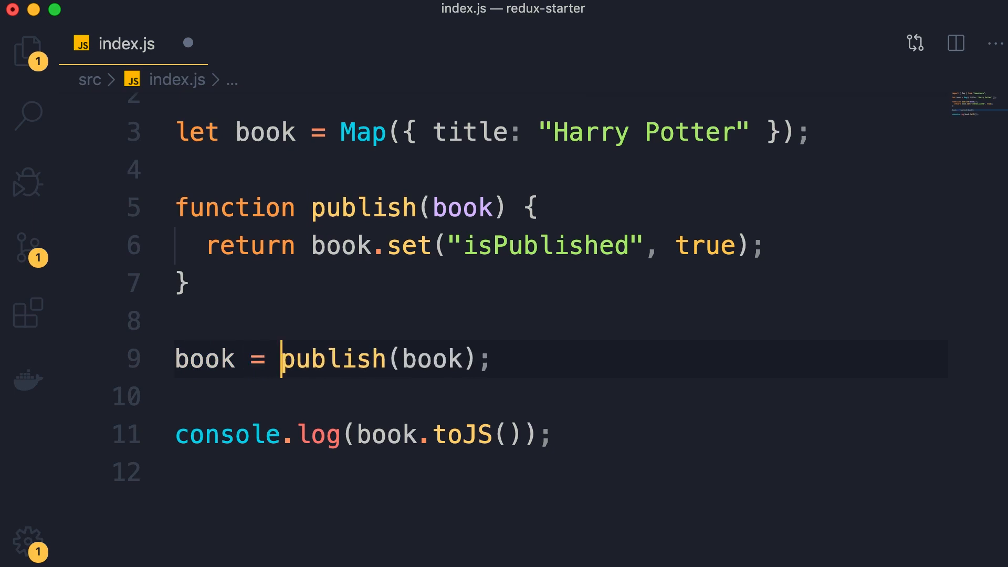
{"action": "mouse_move", "coordinate": [510, 462]}
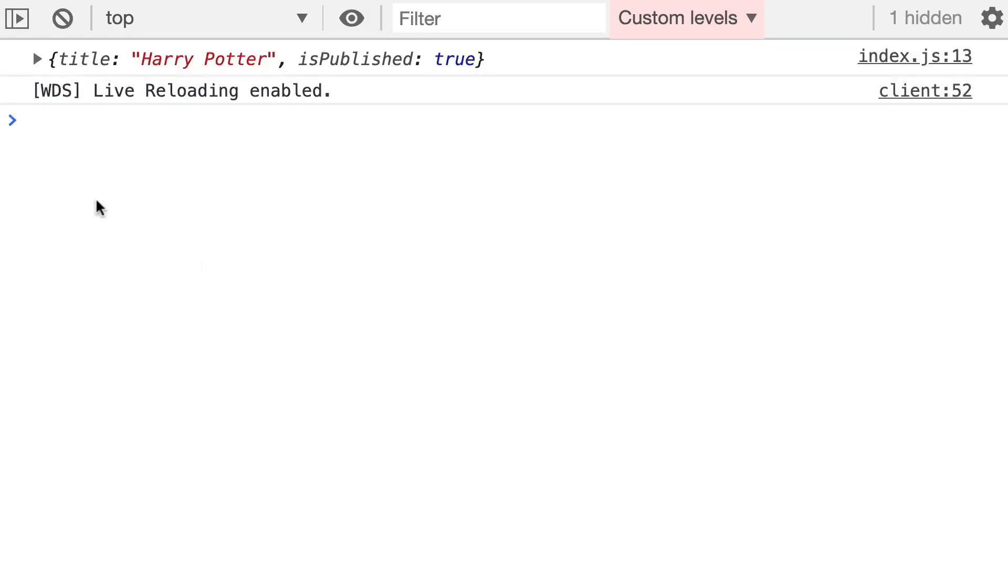
{"action": "mouse_move", "coordinate": [362, 110]}
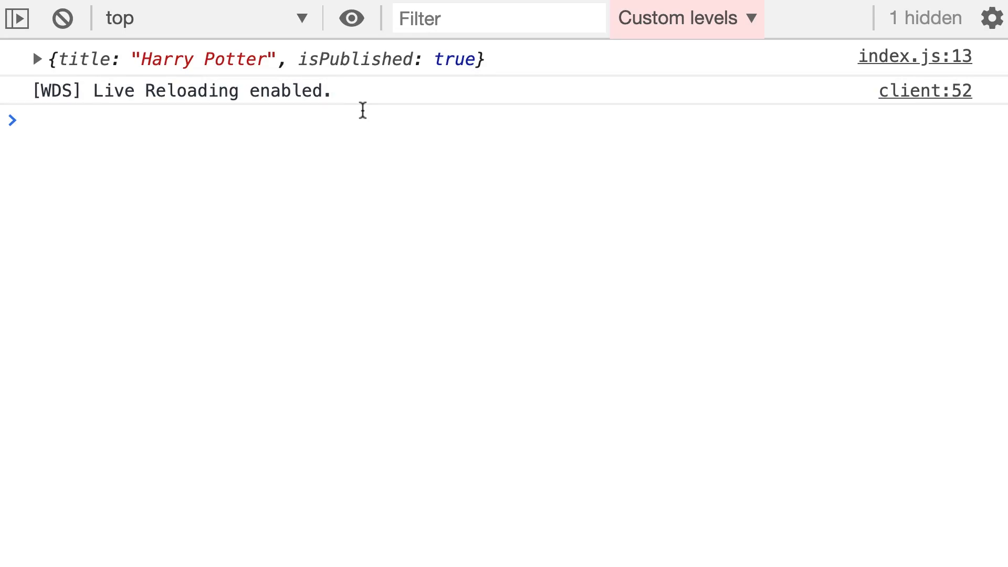